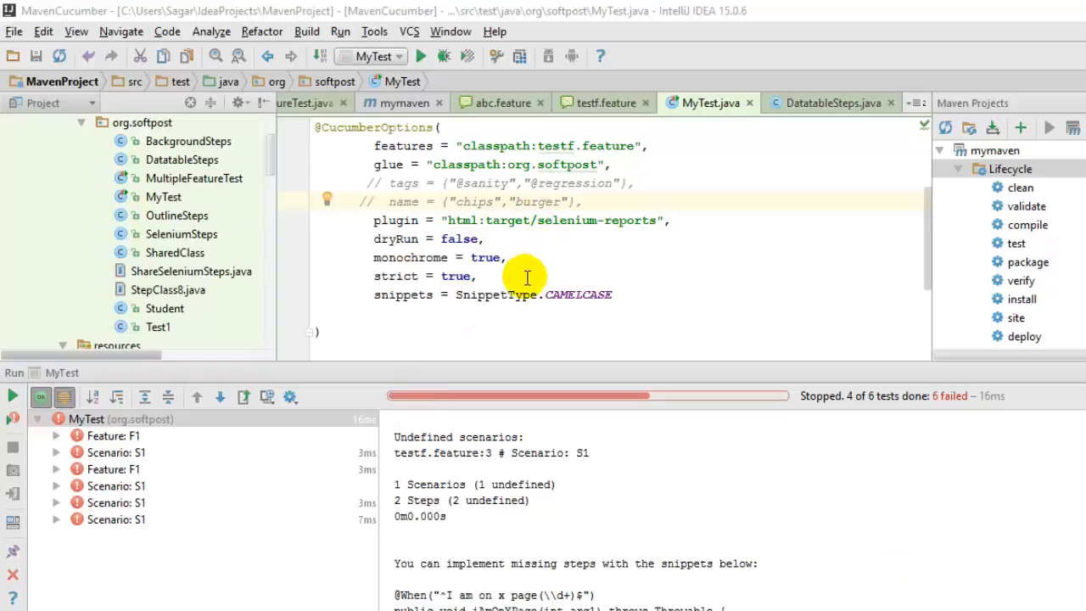
{"action": "scroll", "scroll_direction": "up", "scroll_amount": 3}
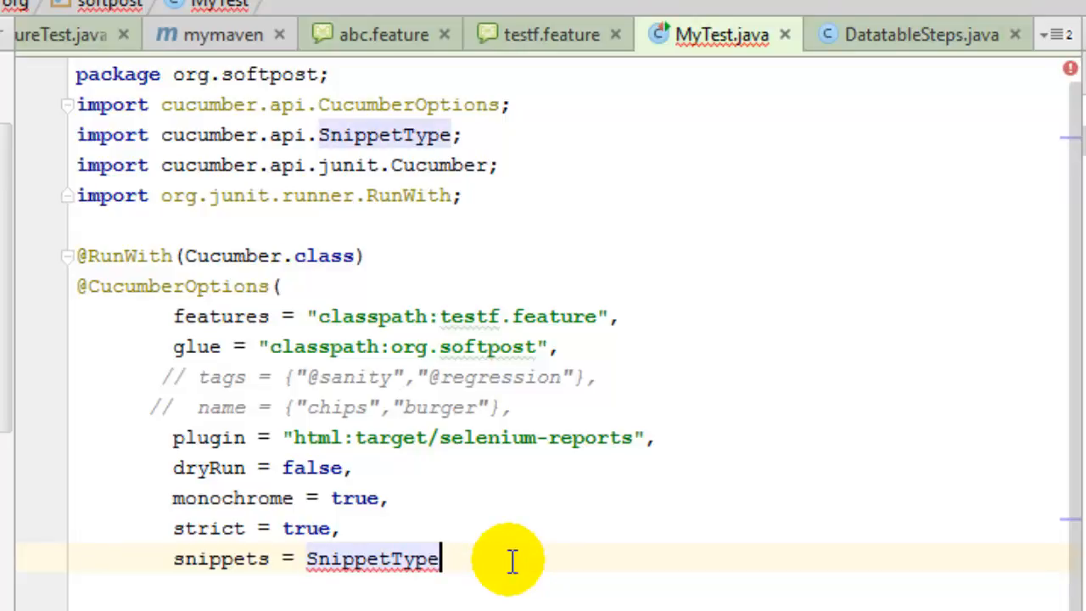
Complete the snippets option to SnippetType.UNDERSCORE via the code completion popup
{"action": "type", "text": ".UNDERSCORE"}
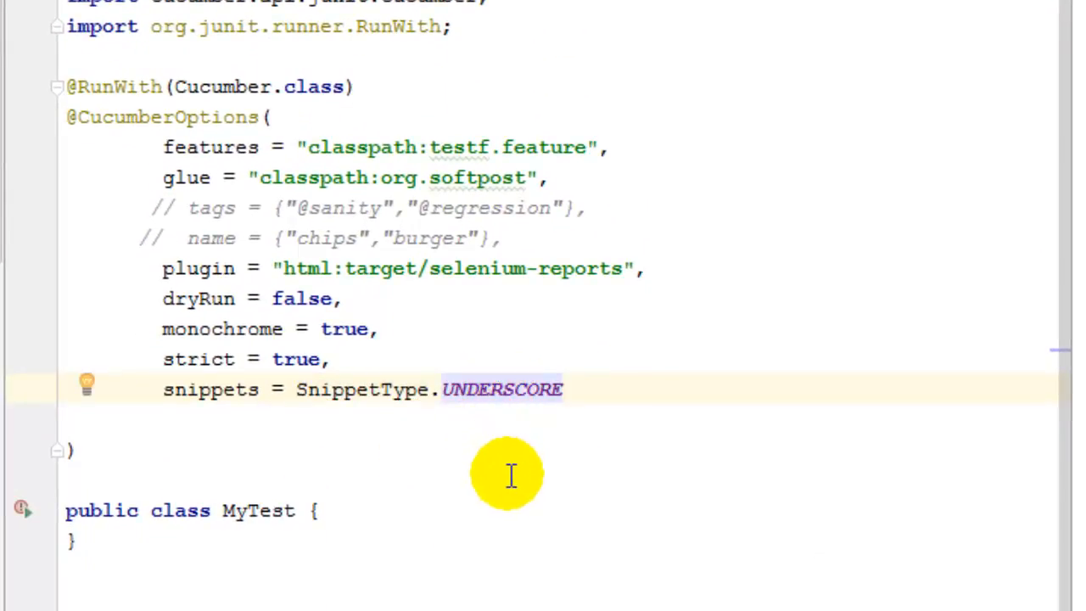
{"action": "mouse_move", "coordinate": [433, 279]}
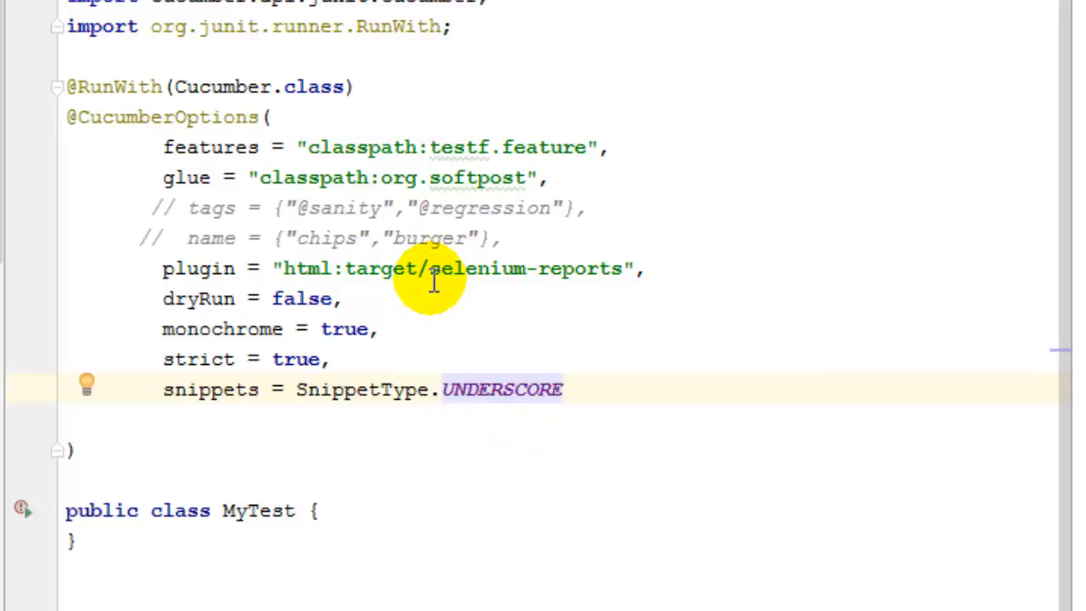
{"action": "scroll", "scroll_direction": "up", "scroll_amount": 3}
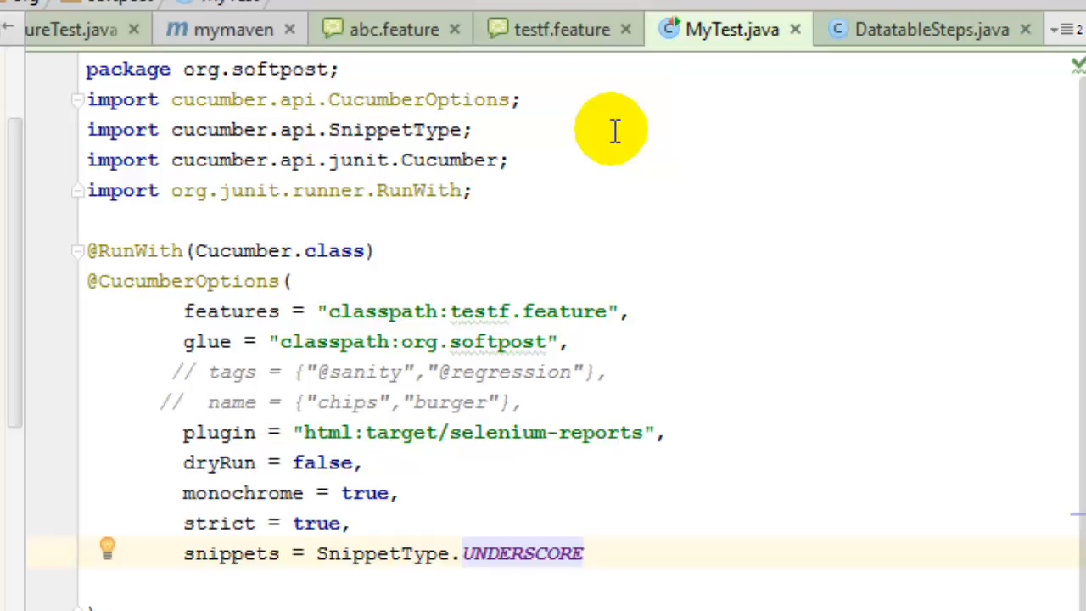
{"action": "mouse_move", "coordinate": [567, 584]}
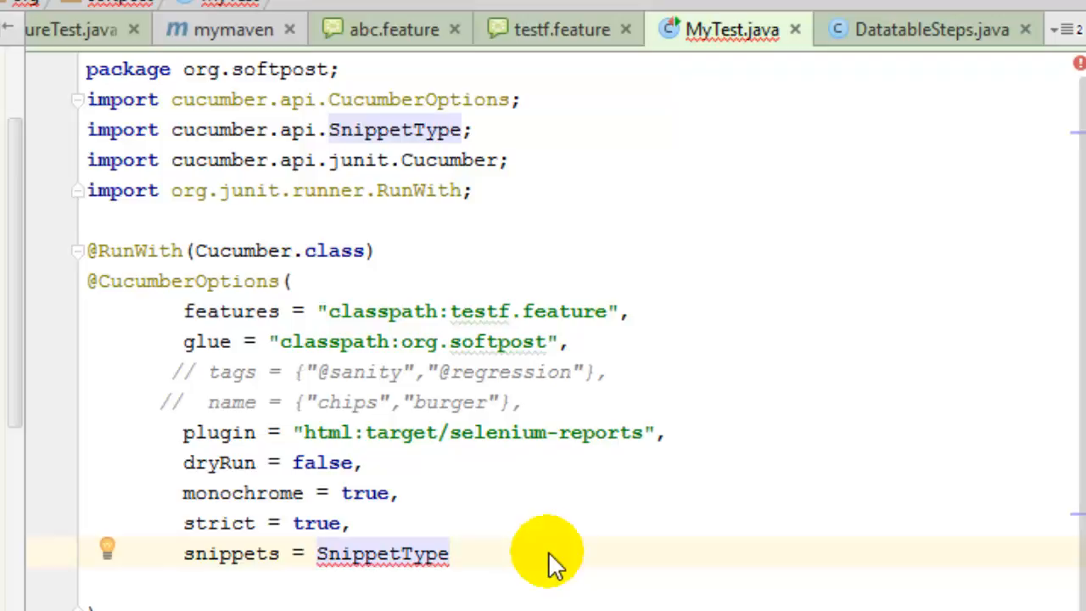
{"action": "type", "text": "."}
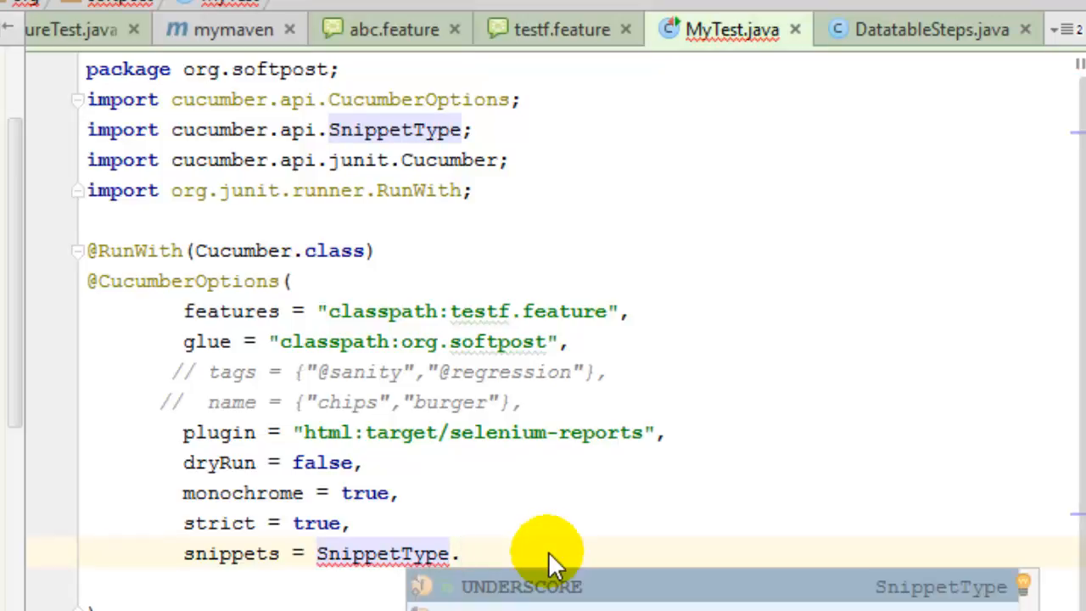
{"action": "left_click", "coordinate": [521, 587]}
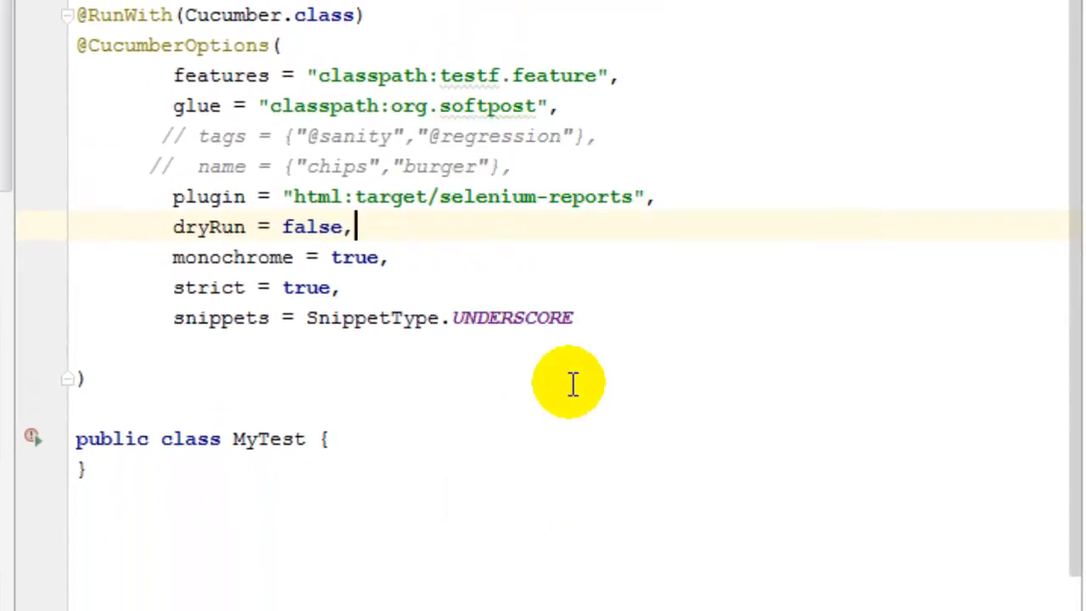
{"action": "mouse_move", "coordinate": [517, 319]}
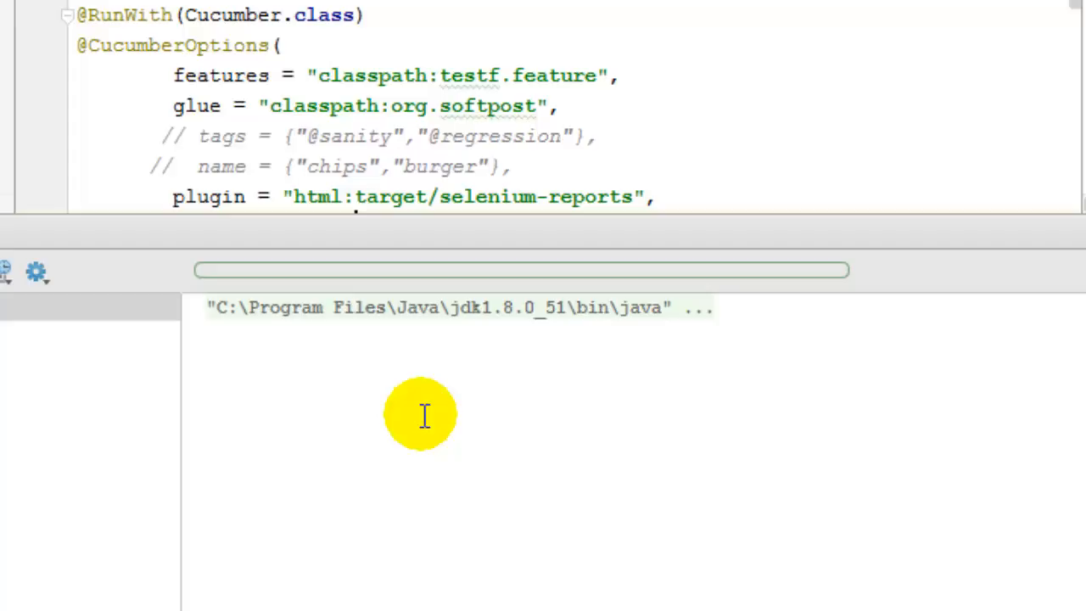
{"action": "mouse_move", "coordinate": [455, 319]}
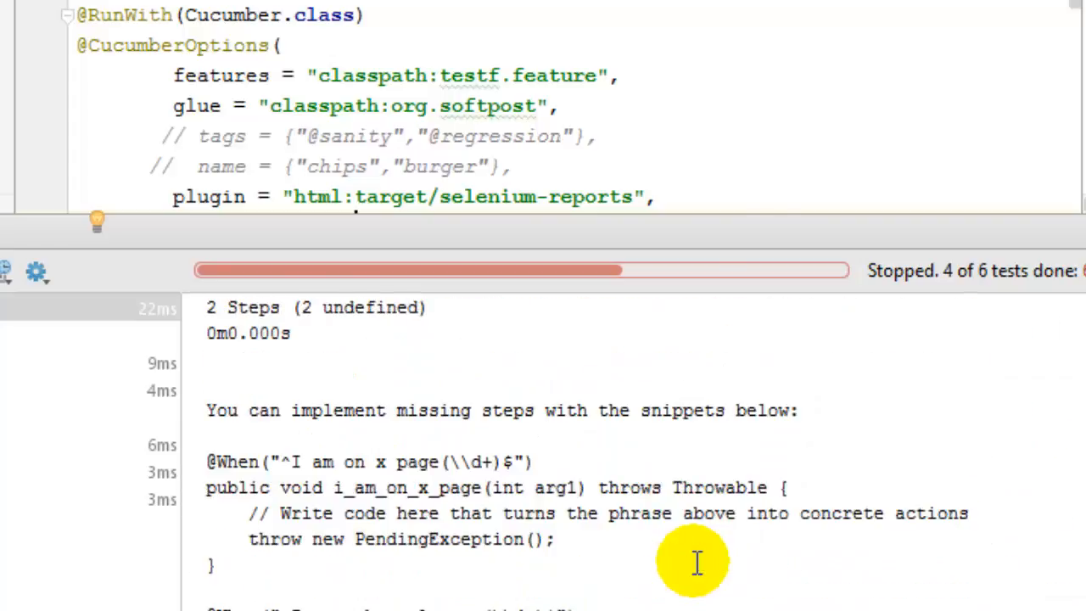
Inspect the underscore snippet name i_am_on_x_page in the Run output and select UNDERSCORE for replacement
{"action": "scroll", "scroll_direction": "down", "scroll_amount": 3}
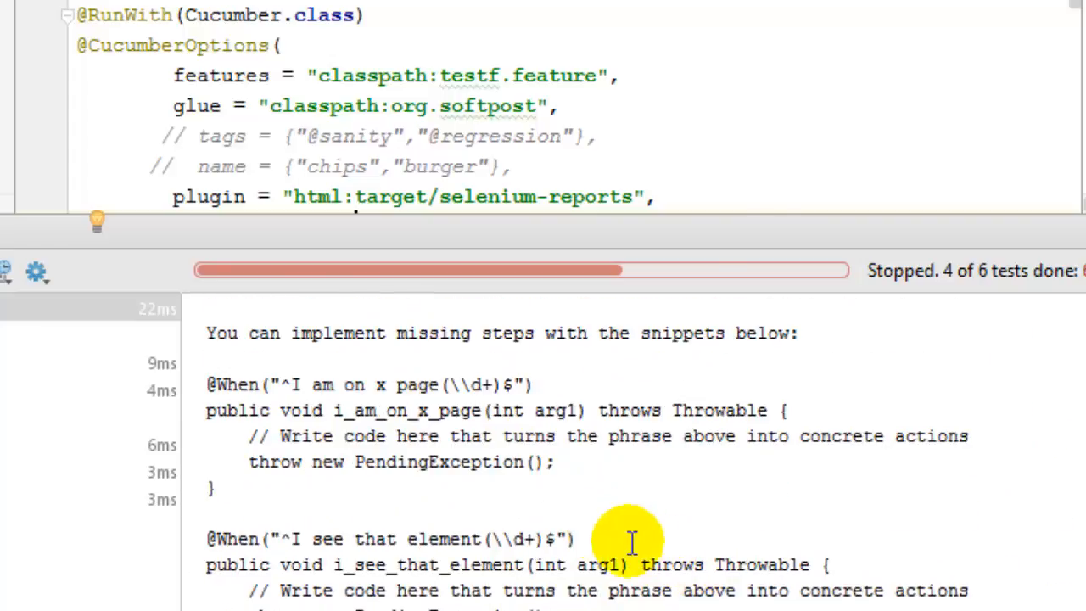
{"action": "double_click", "coordinate": [407, 409]}
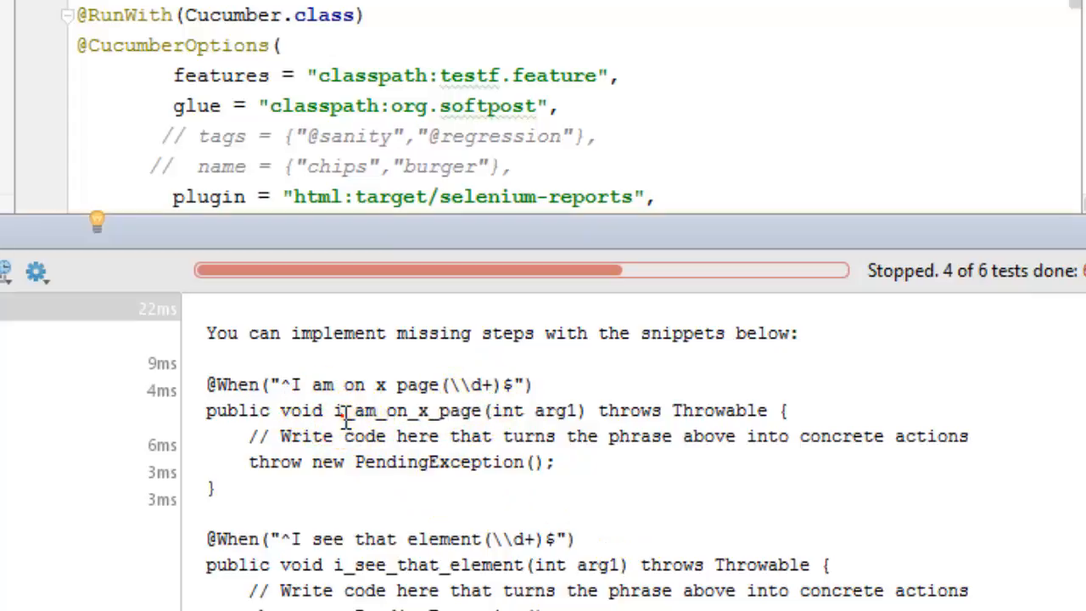
{"action": "double_click", "coordinate": [364, 411]}
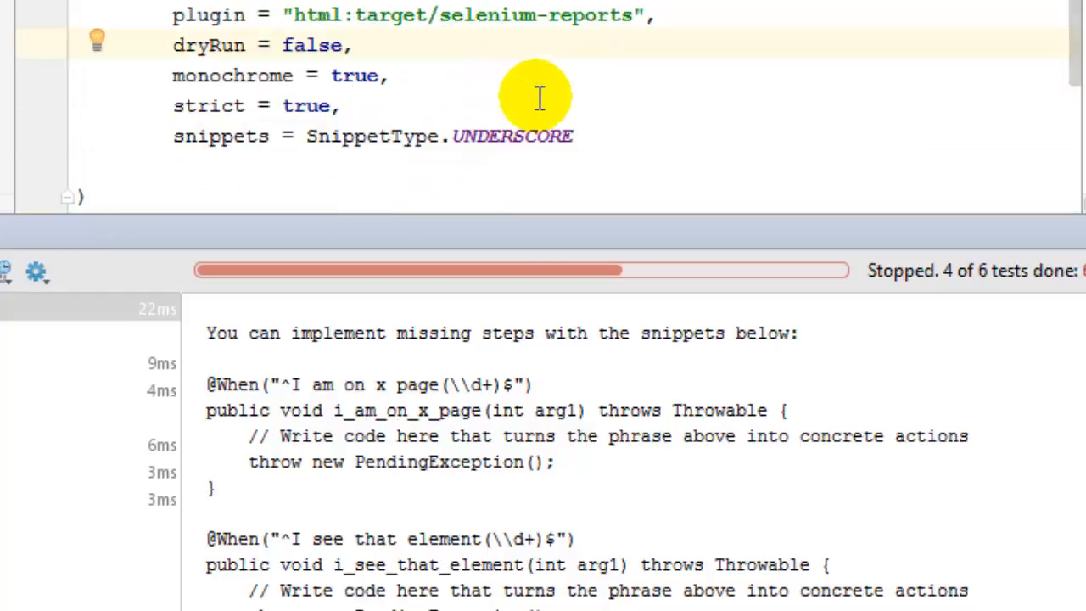
{"action": "mouse_move", "coordinate": [509, 153]}
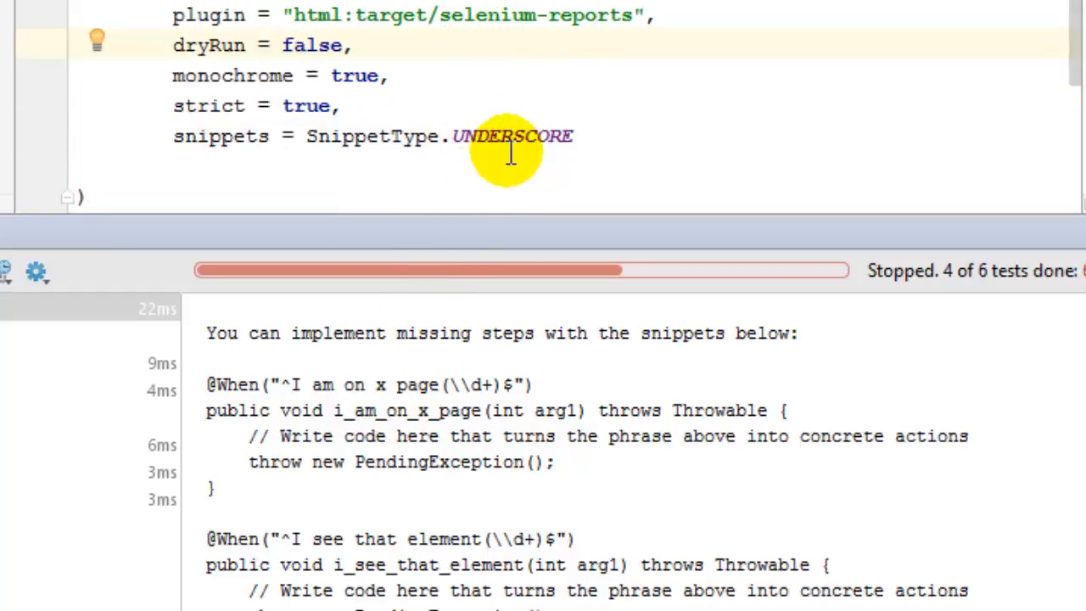
{"action": "double_click", "coordinate": [512, 136]}
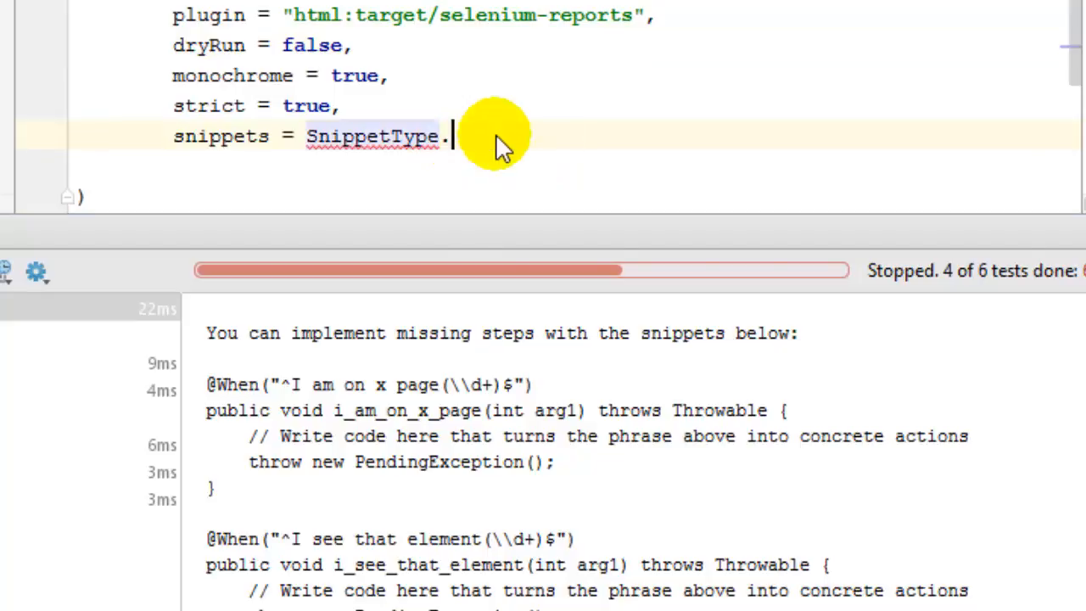
Set the snippets option to SnippetType.CAMELCASE
{"action": "type", "text": "CAMELCASE"}
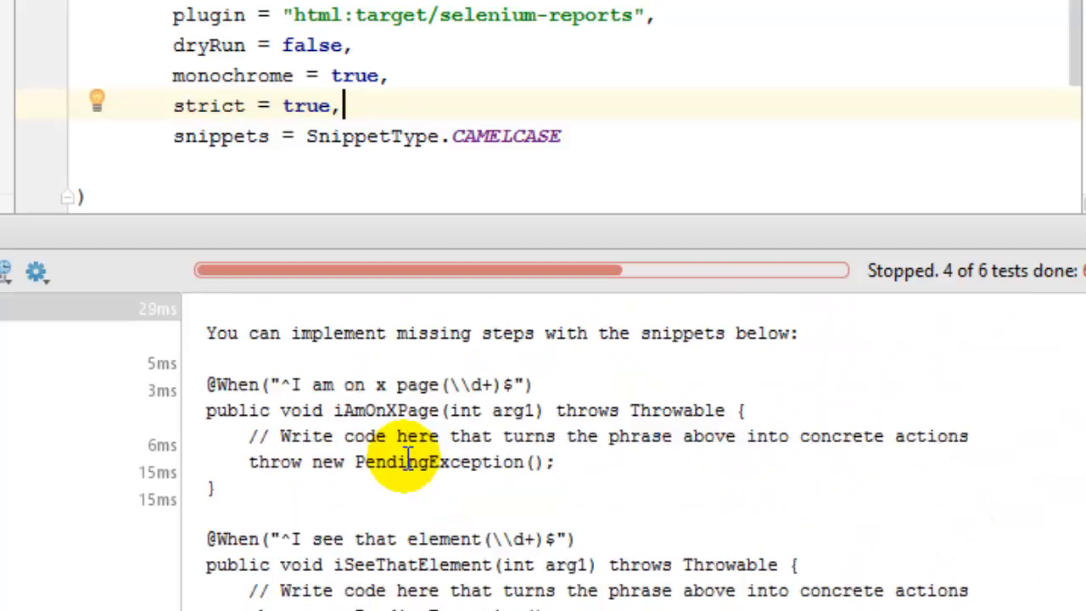
{"action": "mouse_move", "coordinate": [353, 408]}
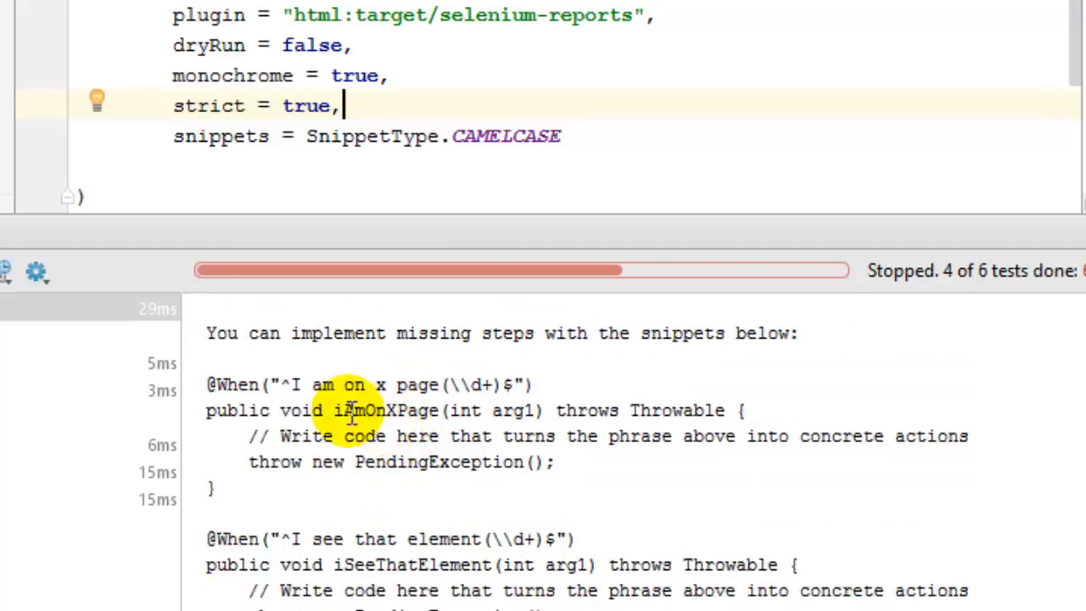
Point out the camelCase snippet iAmOnXPage in the output and relate it to the snippets option
{"action": "double_click", "coordinate": [386, 411]}
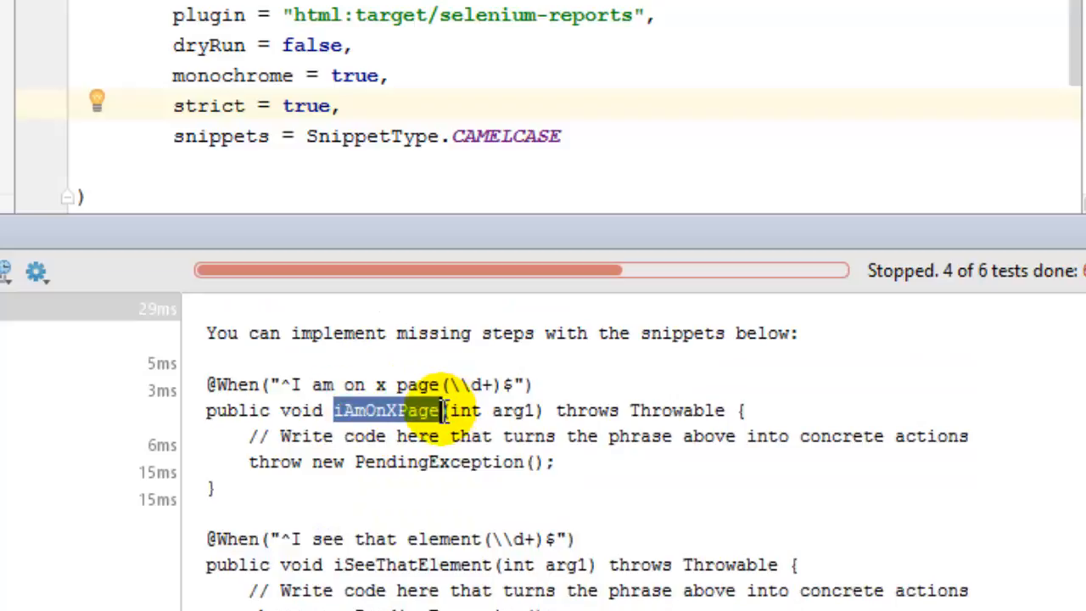
{"action": "mouse_move", "coordinate": [221, 136]}
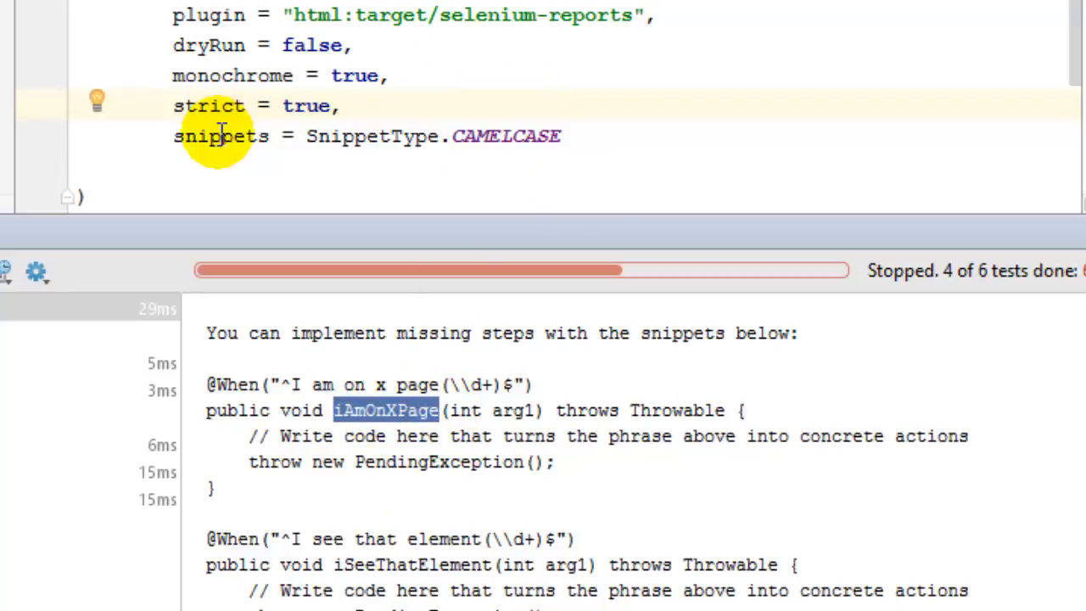
{"action": "double_click", "coordinate": [221, 136]}
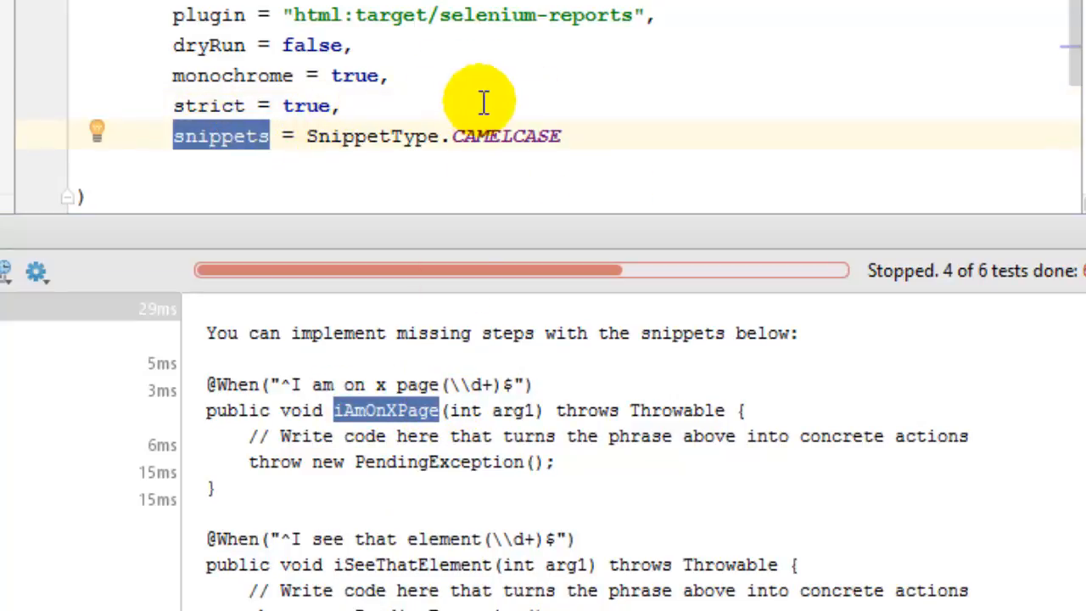
{"action": "left_click", "coordinate": [342, 105]}
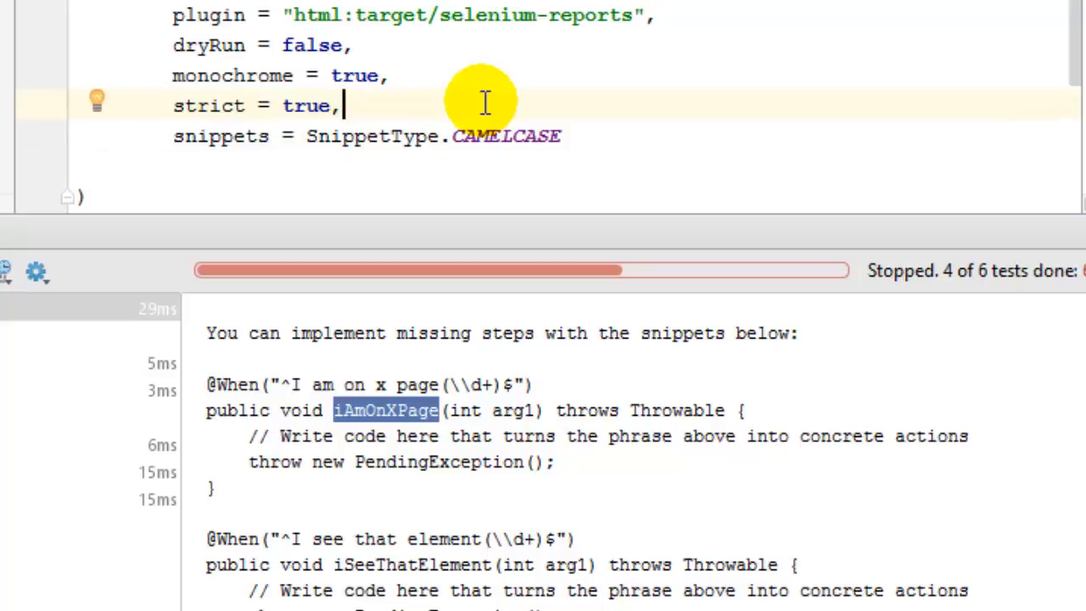